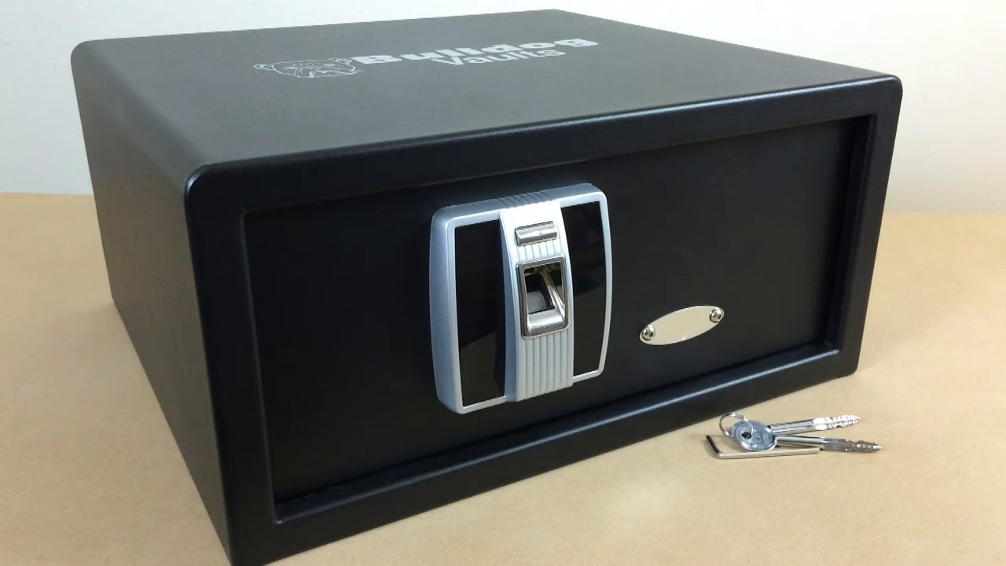
{"action": "left_click", "coordinate": [538, 291]}
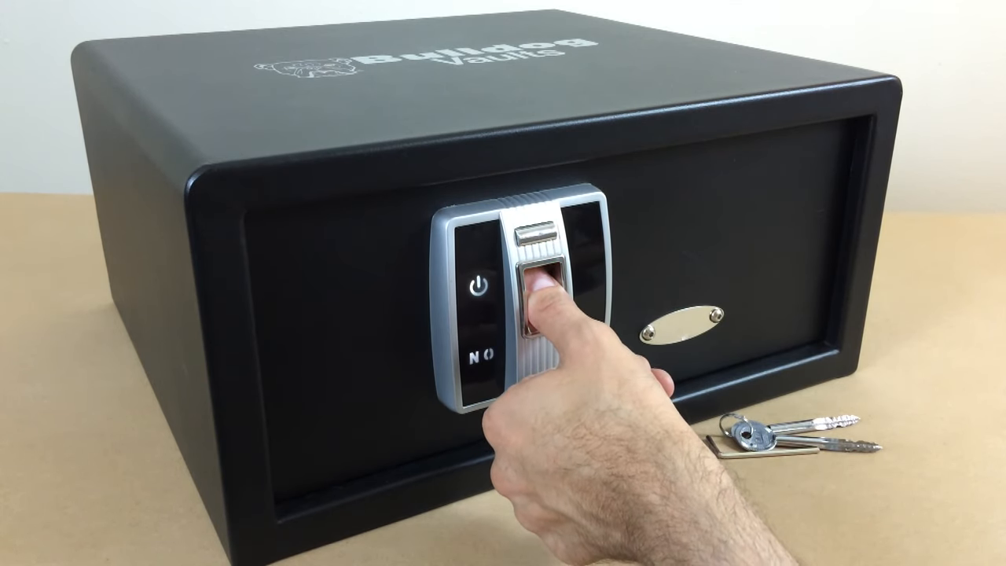
{"action": "left_click", "coordinate": [538, 299]}
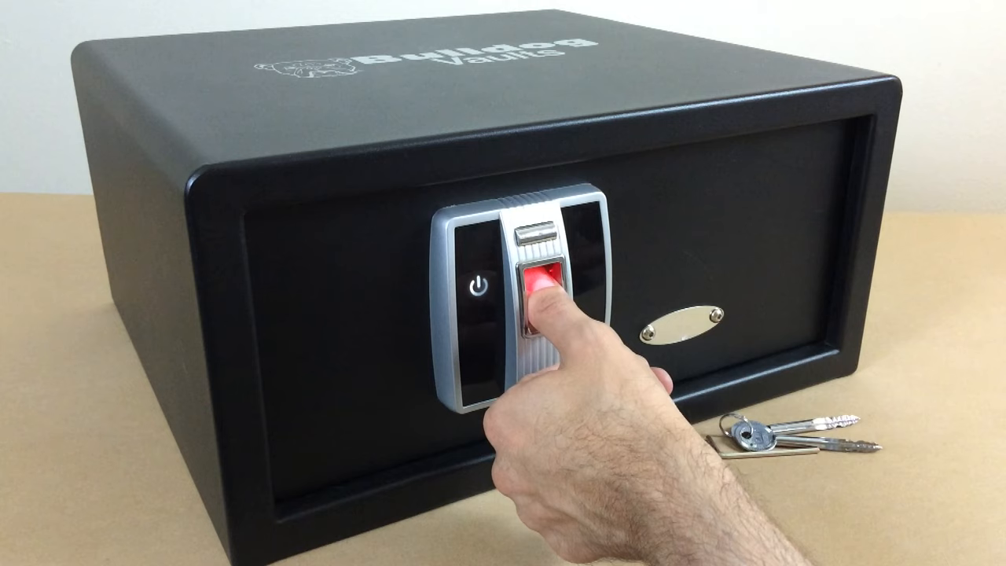